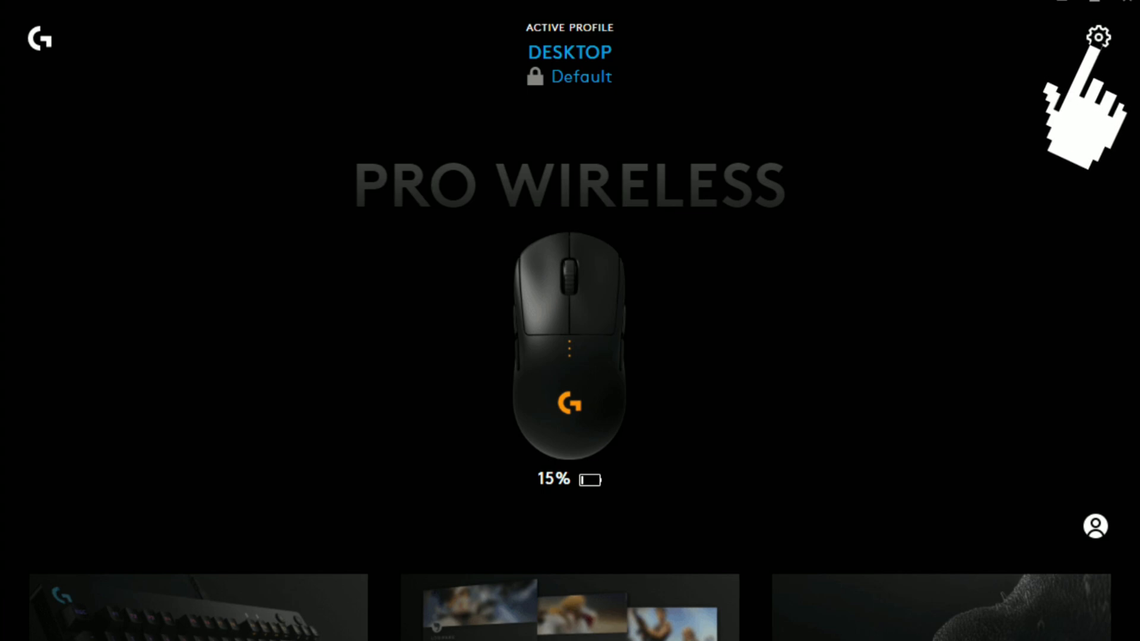
# Reach the G HUB app settings page via the top-right gear icon.
pyautogui.click(1099, 38)
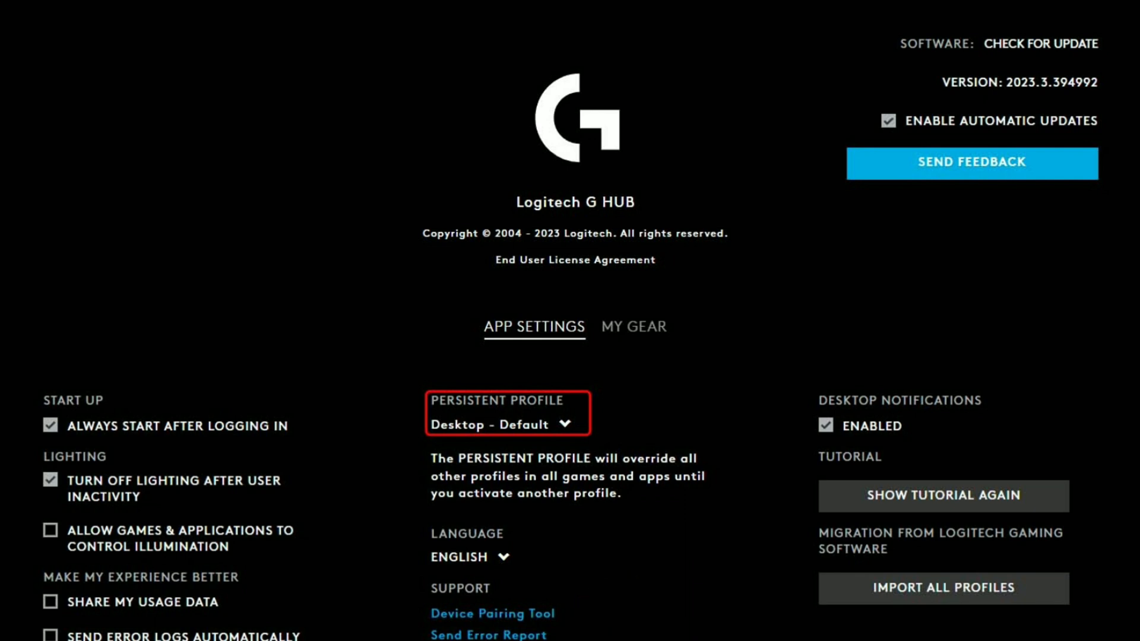
pyautogui.click(492, 613)
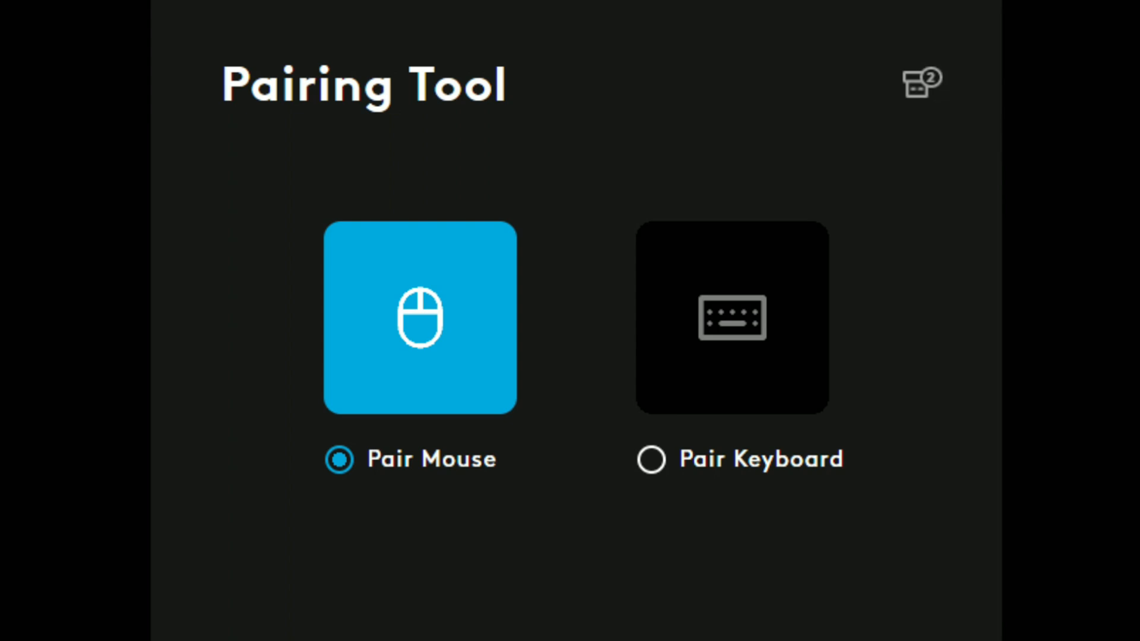
pyautogui.moveTo(822, 629)
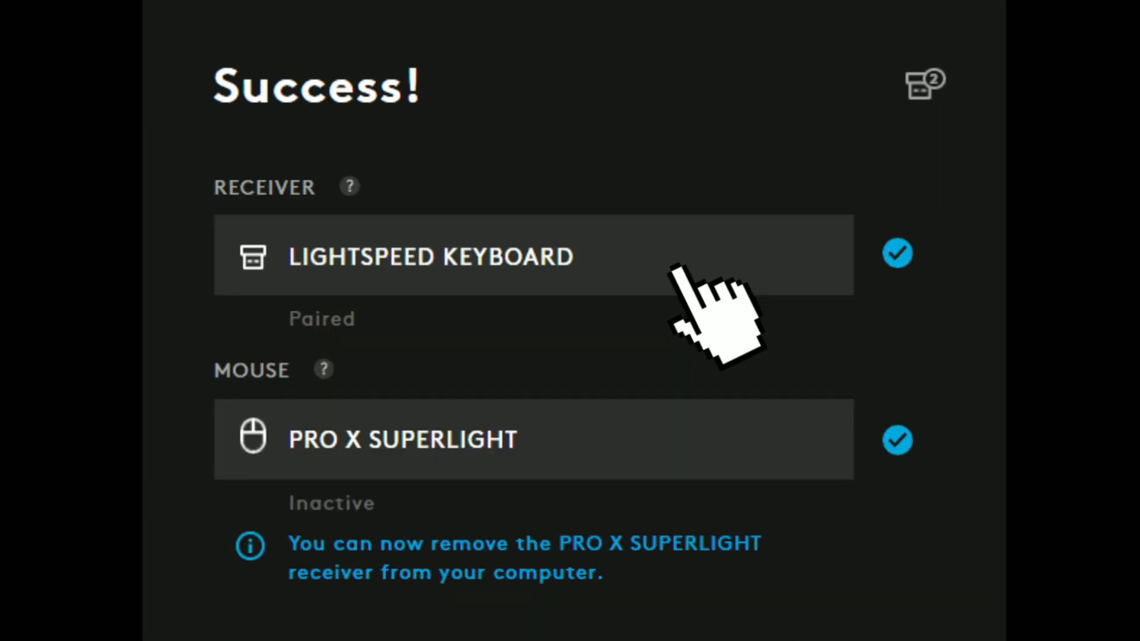
pyautogui.moveTo(698, 501)
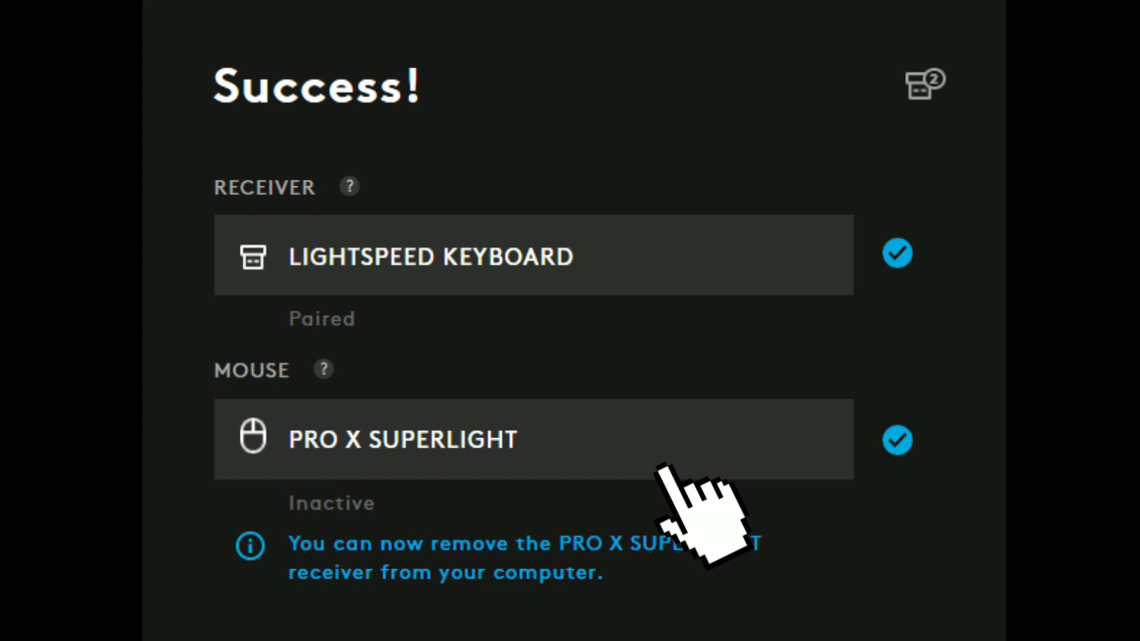
pyautogui.moveTo(698, 509)
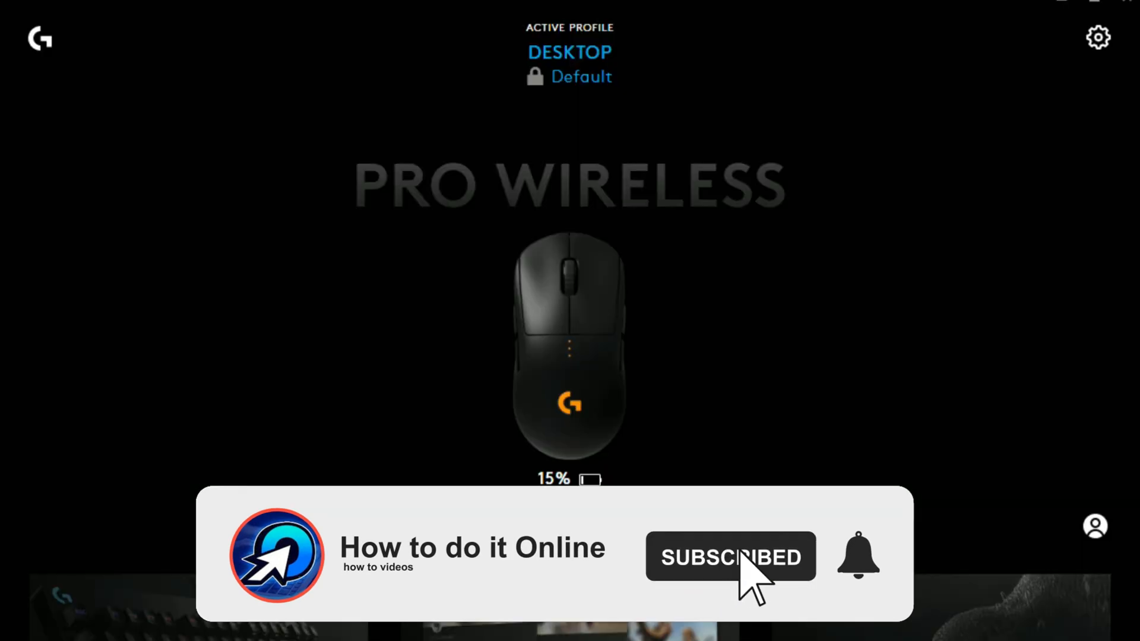
# Close the Pairing Tool window, returning to the home screen with the PRO WIRELESS mouse.
pyautogui.click(857, 557)
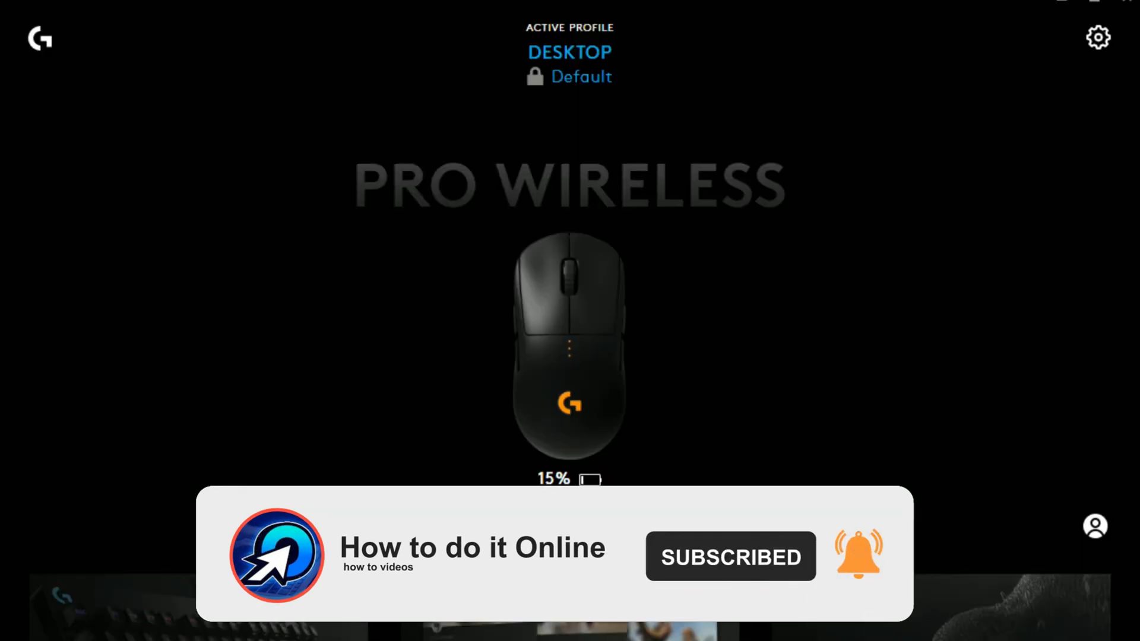